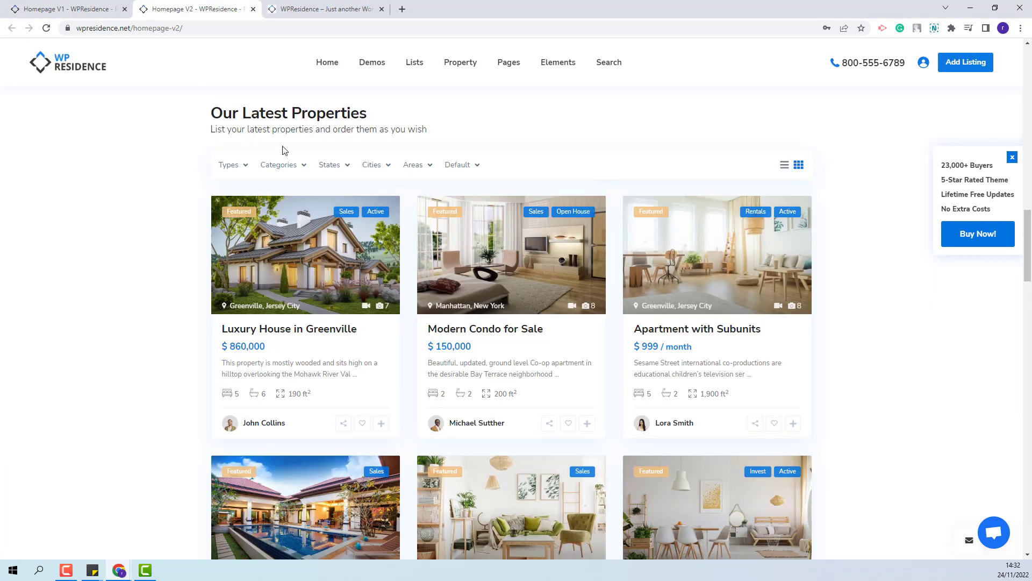
mouse_move(215, 171)
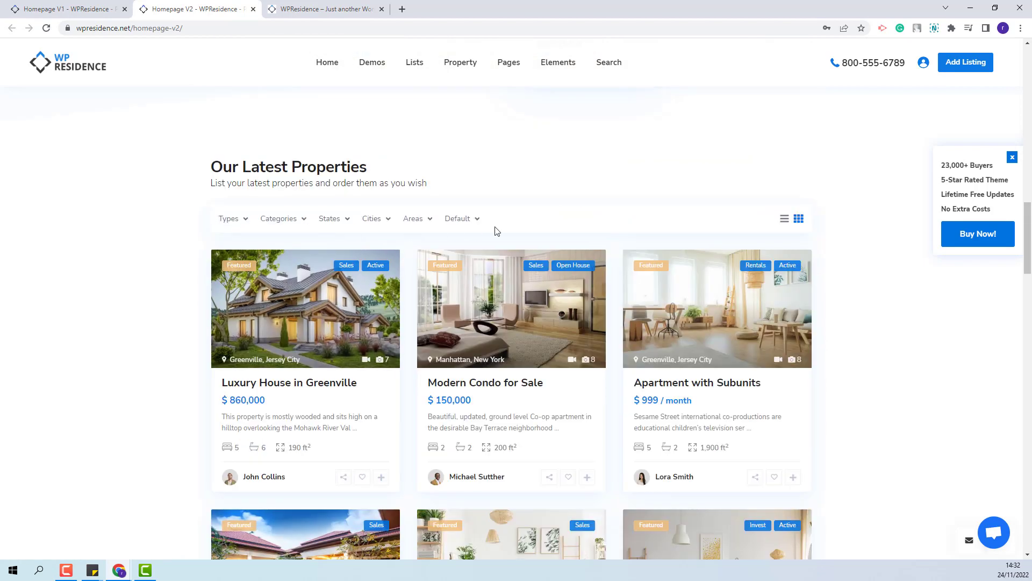
mouse_move(256, 204)
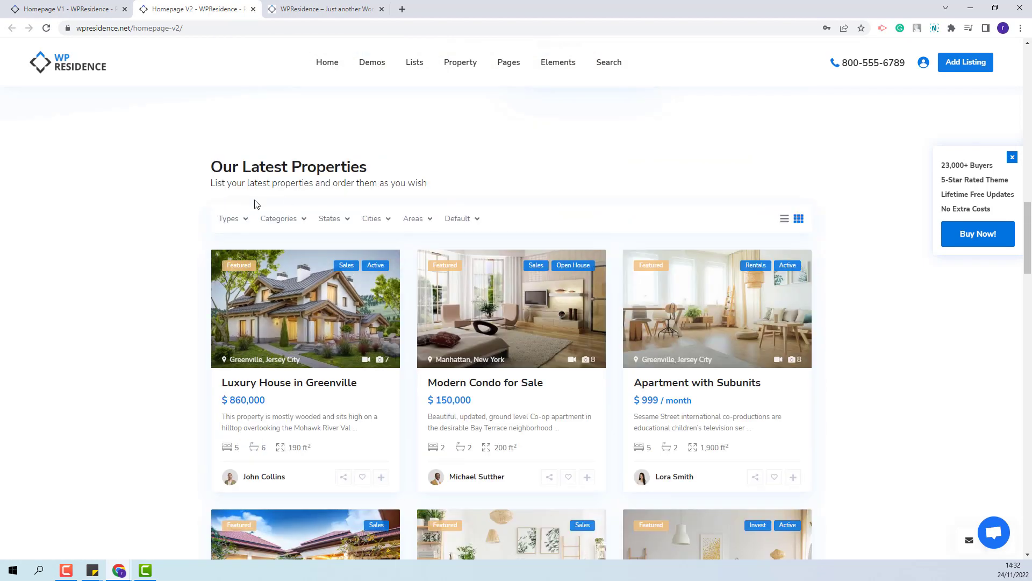
mouse_move(835, 351)
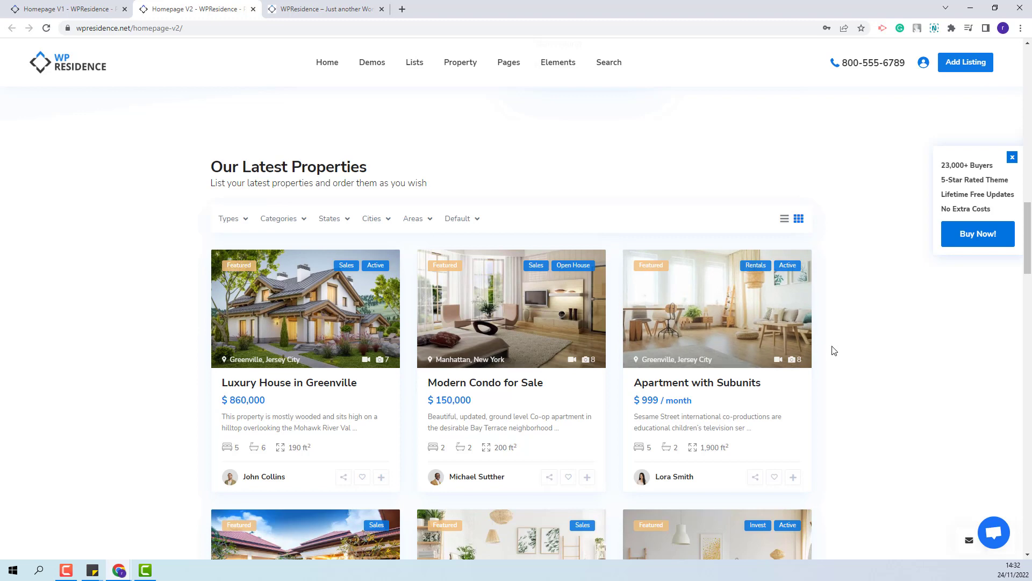
mouse_move(167, 435)
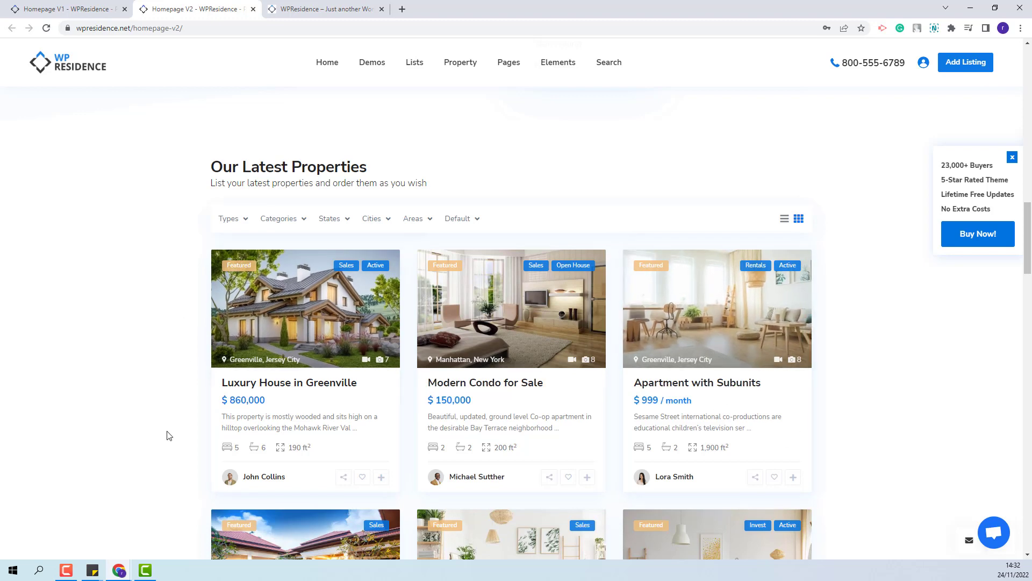
Switch to the live site and launch Edit with Elementor for the homepage in a new tab
left_click(323, 9)
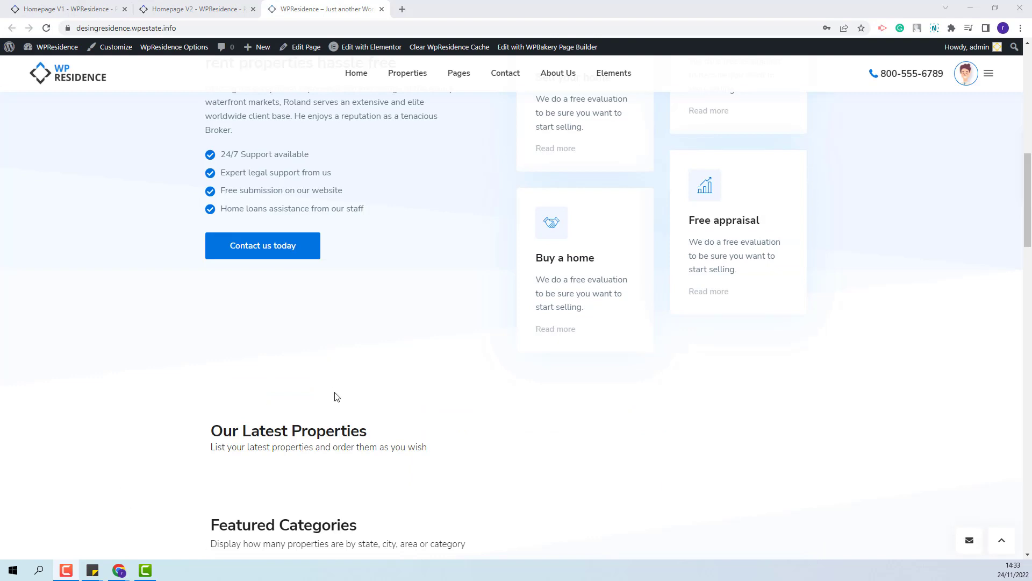
mouse_move(415, 480)
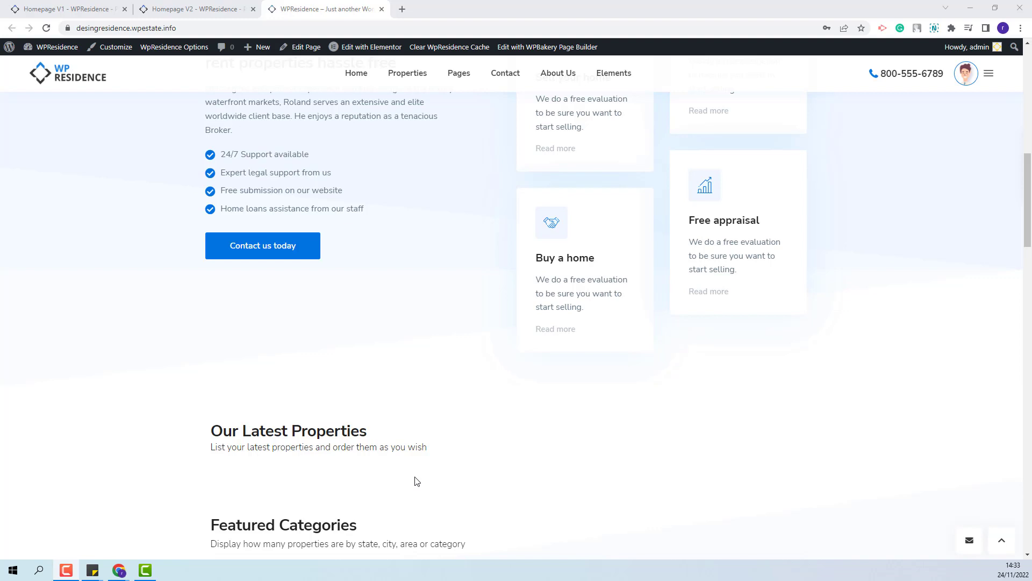
mouse_move(407, 73)
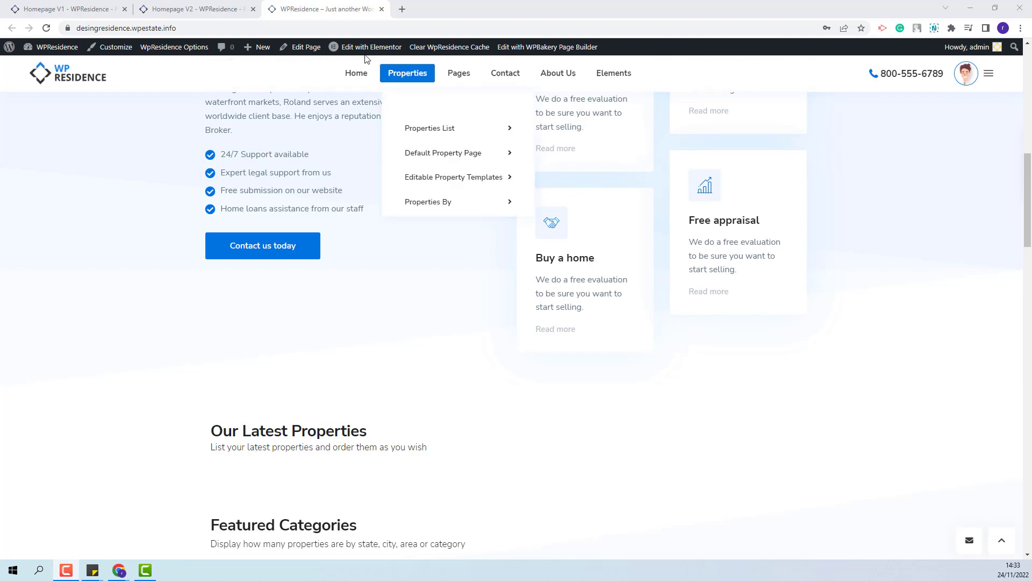
left_click(371, 46)
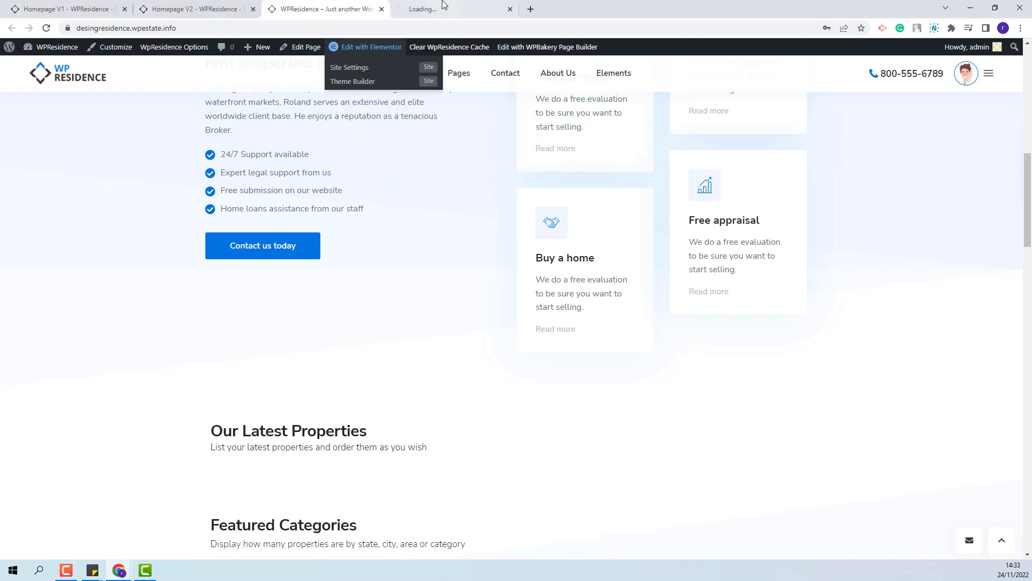
left_click(371, 47)
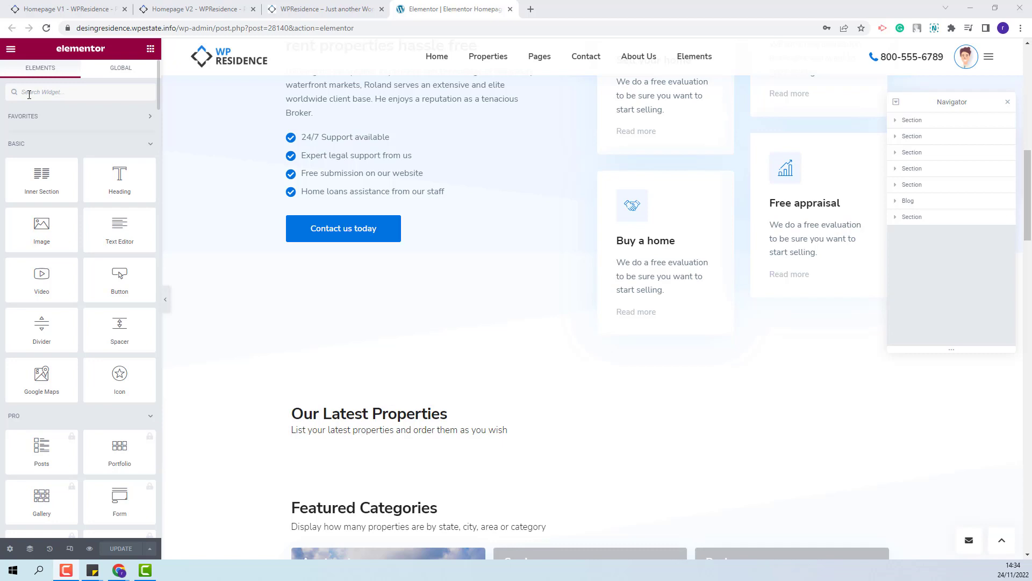
Search the Elements panel for 'Properties list with filter' to list variants V1–V7
type("Properties list with filter")
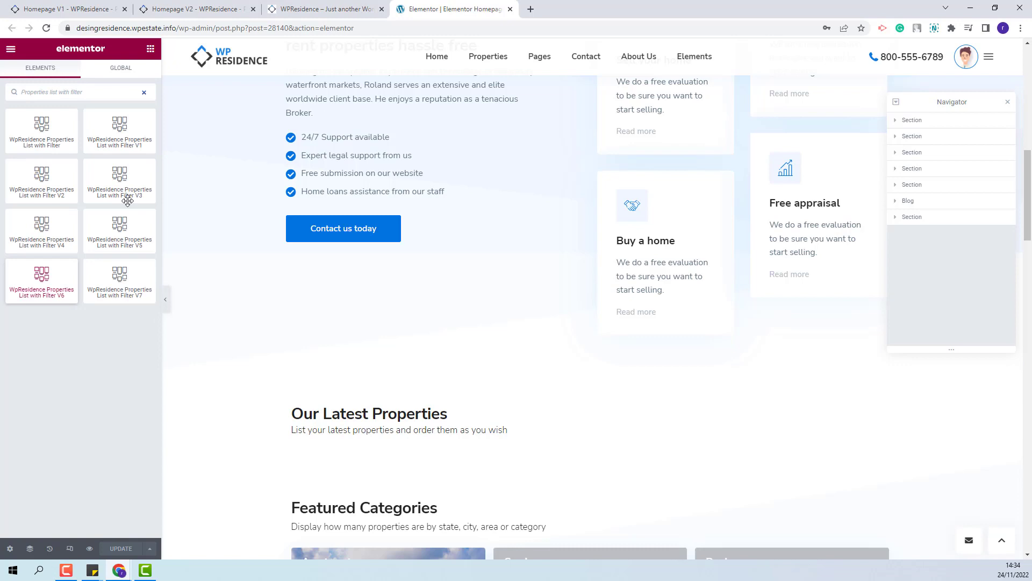
mouse_move(41, 130)
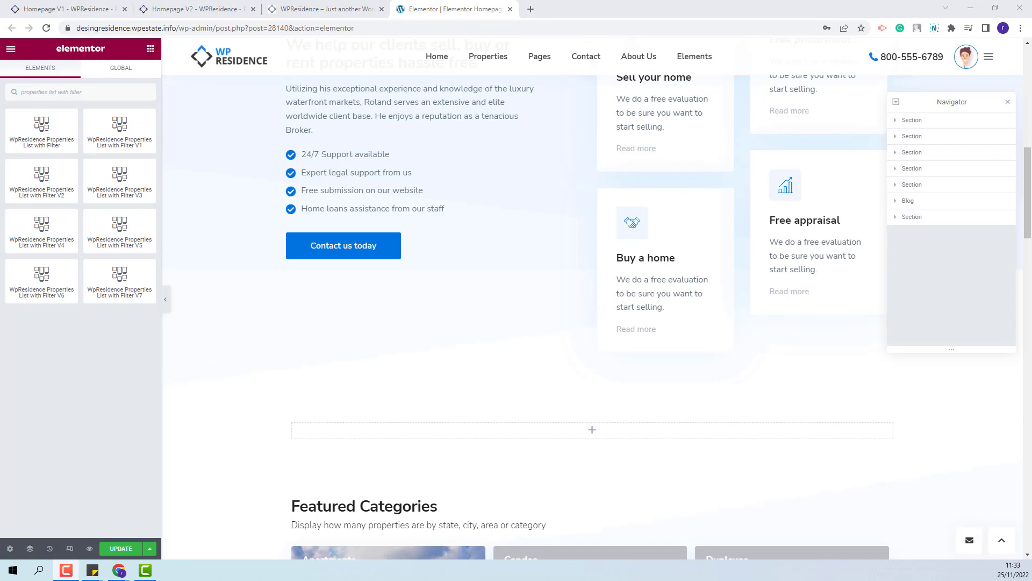
mouse_move(56, 146)
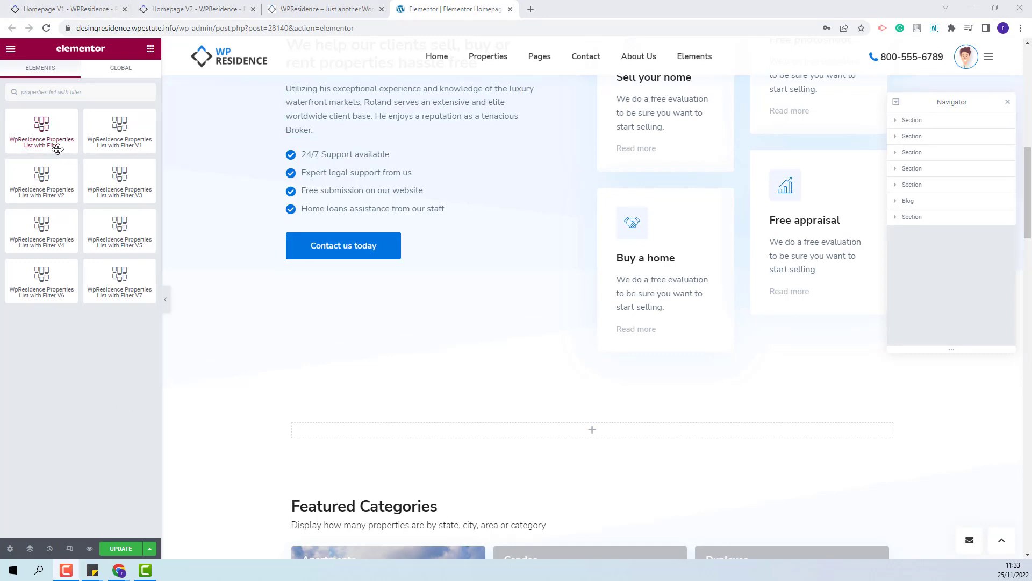
mouse_move(120, 280)
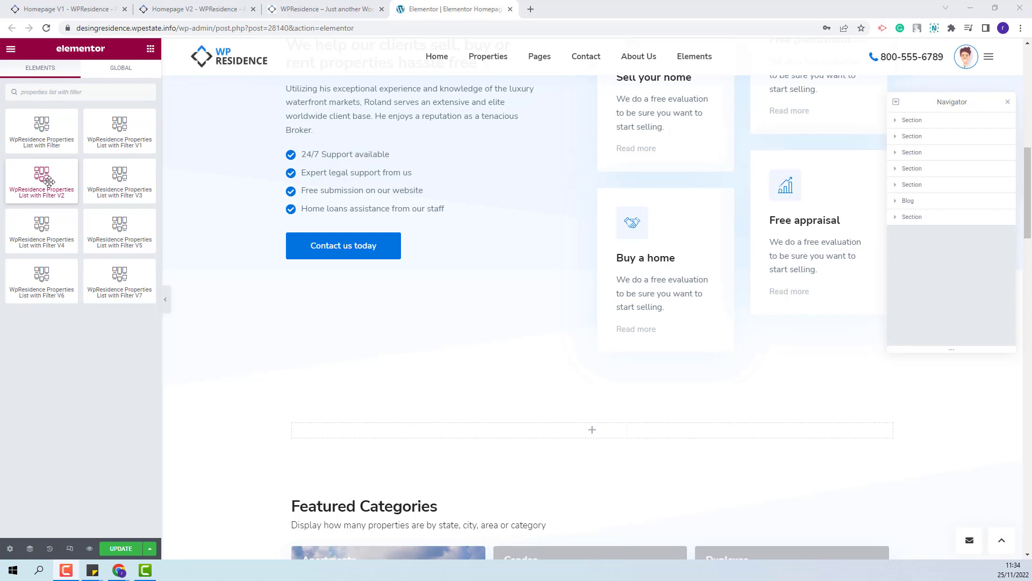
mouse_move(41, 128)
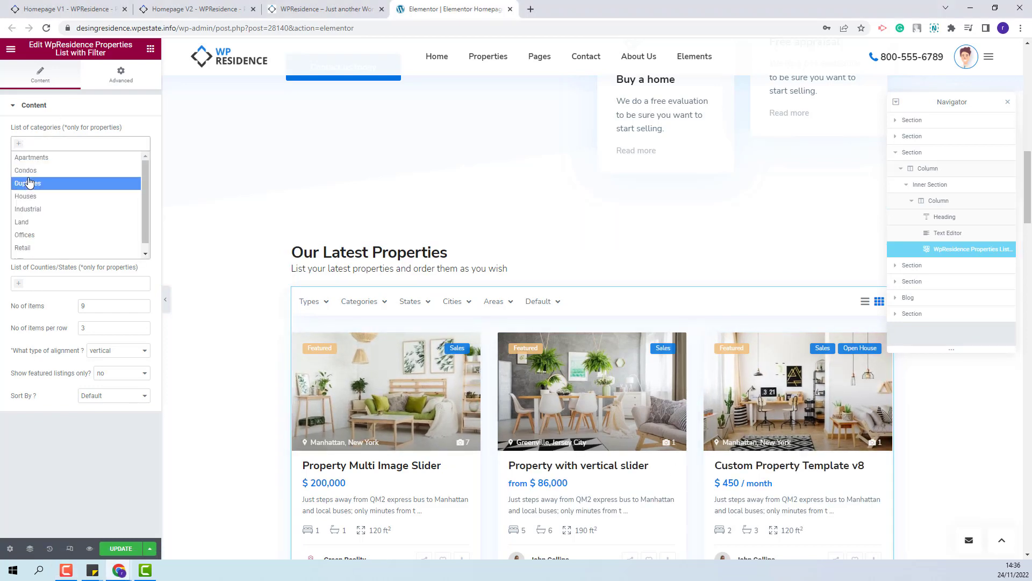
Limit the new widget's listing to Apartments, then clear the category restriction
left_click(31, 157)
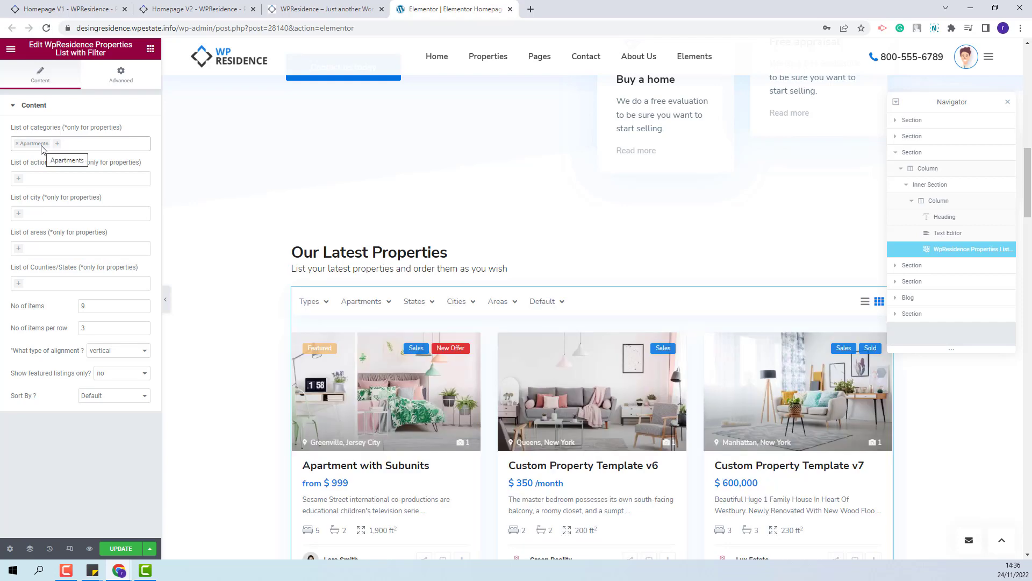
mouse_move(66, 162)
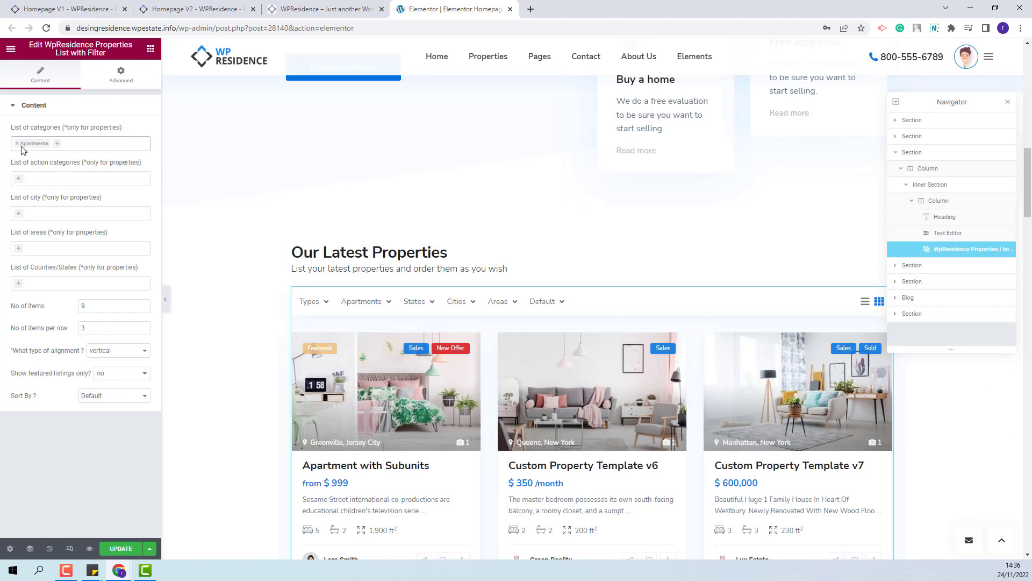
left_click(79, 143)
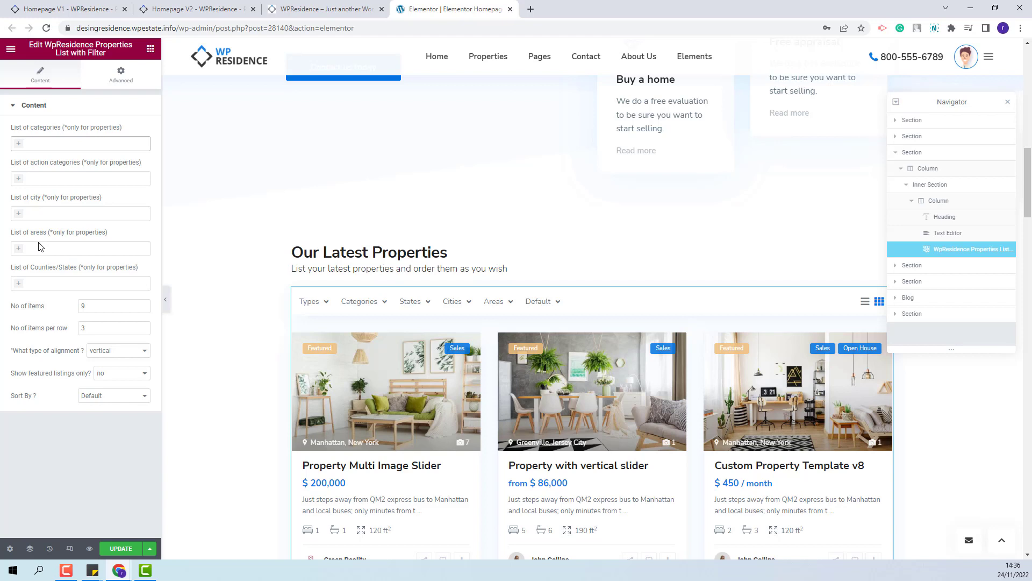
mouse_move(39, 281)
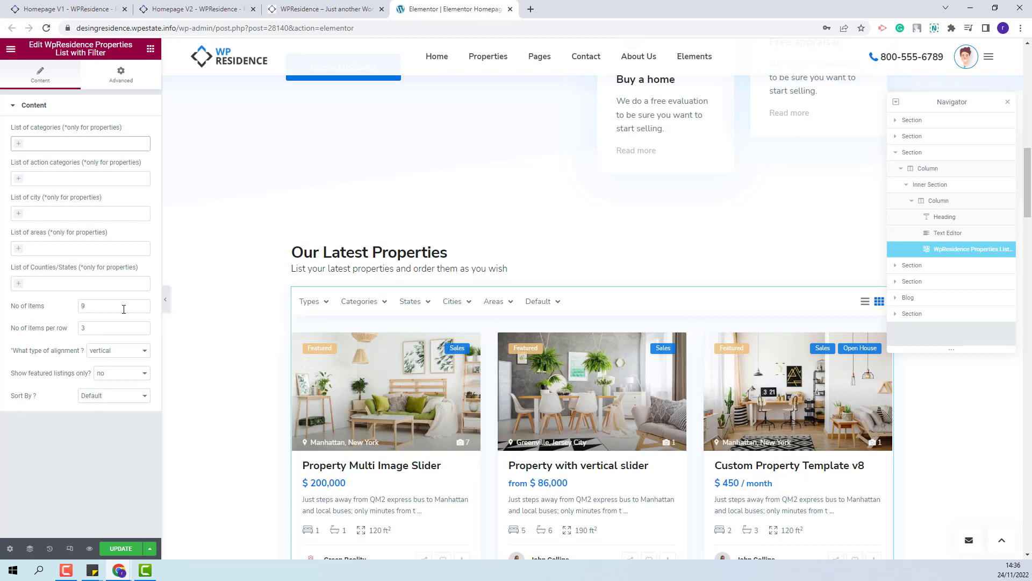
scroll("down", 3)
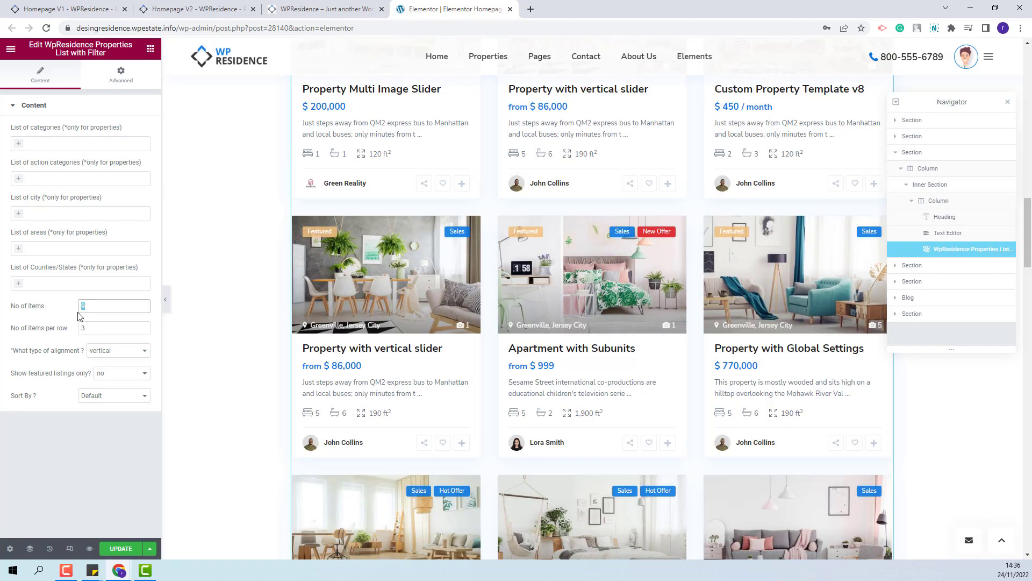
type("6")
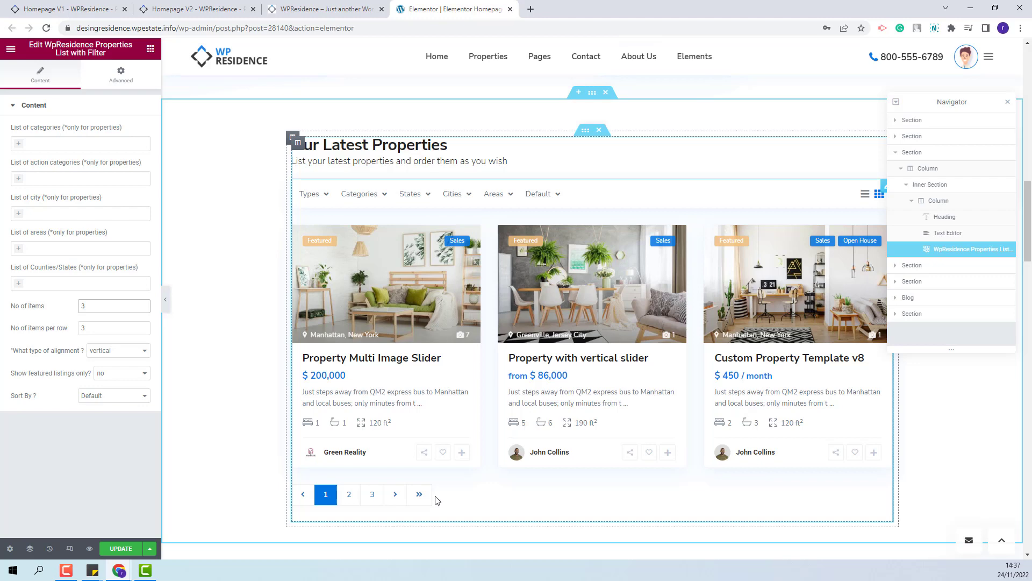
mouse_move(371, 494)
type("9")
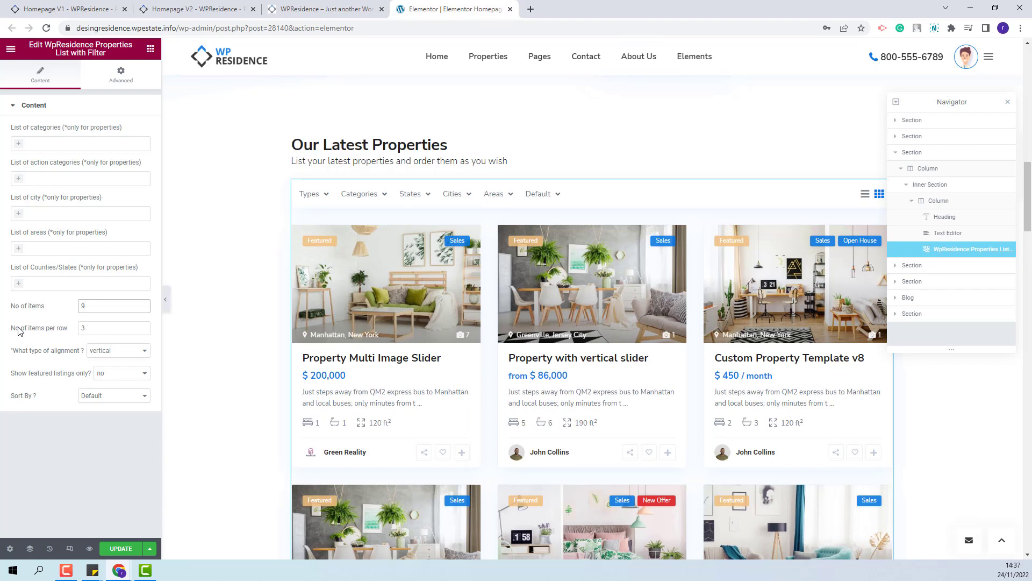
mouse_move(94, 343)
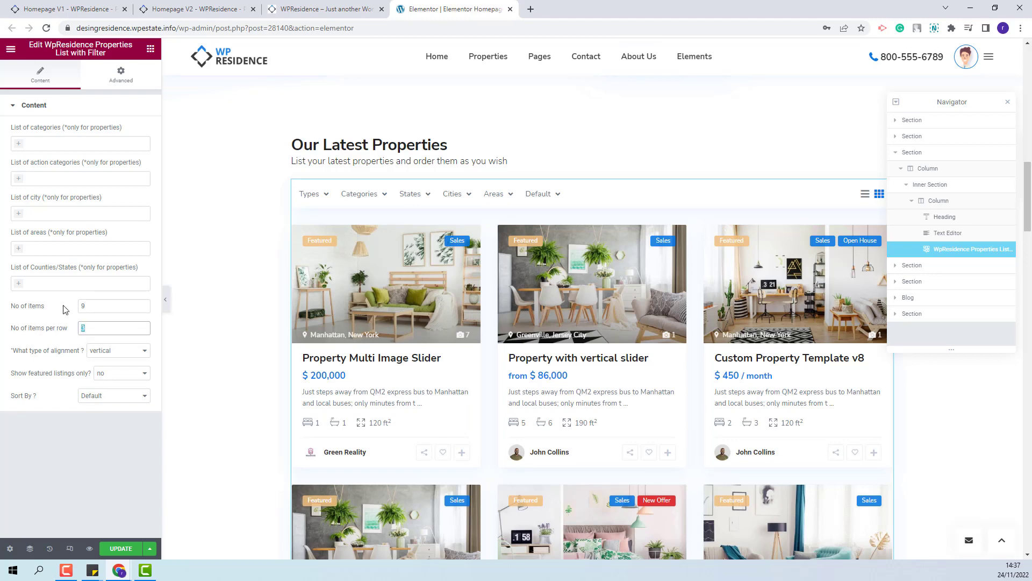
type("4")
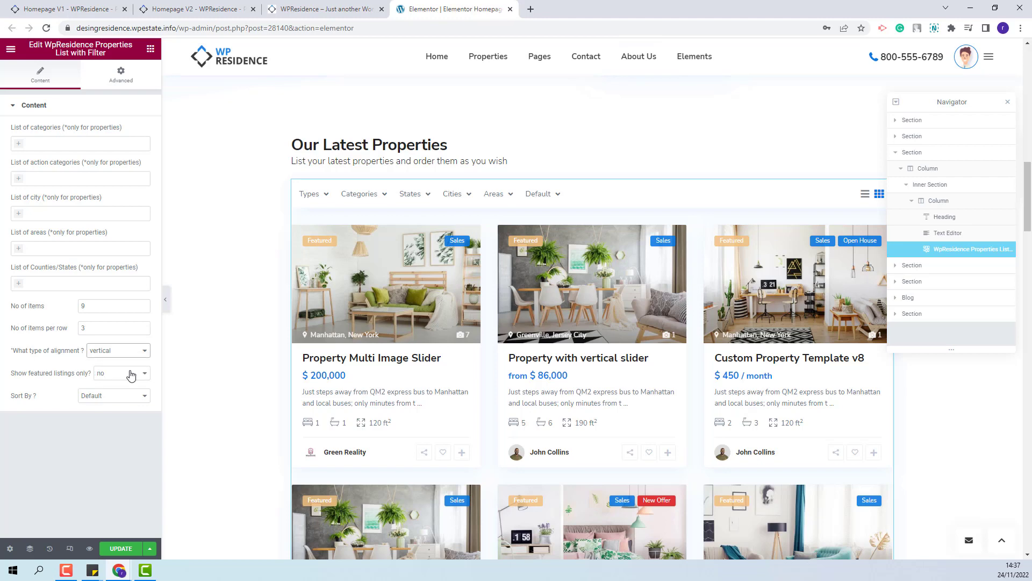
mouse_move(18, 381)
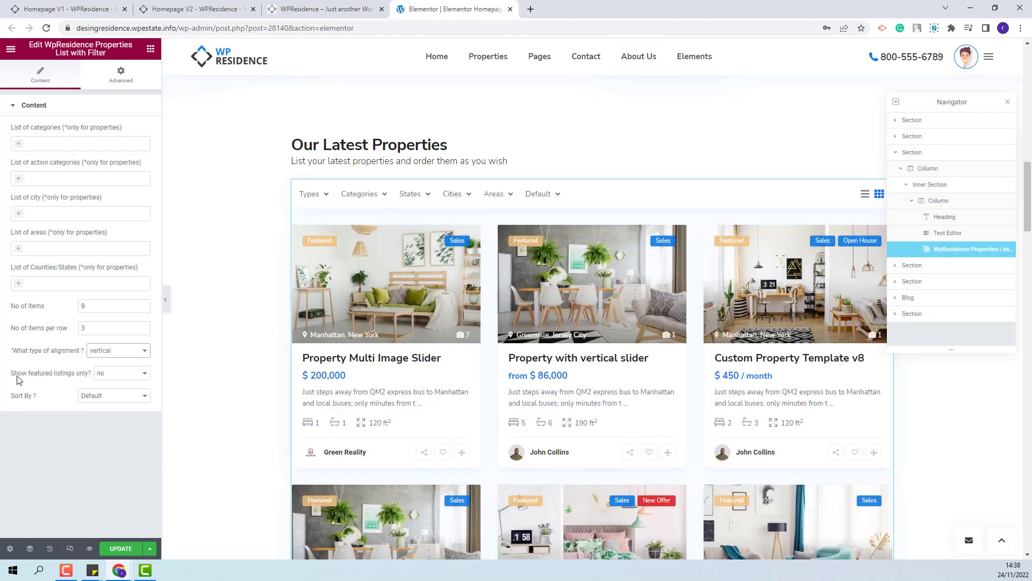
mouse_move(107, 383)
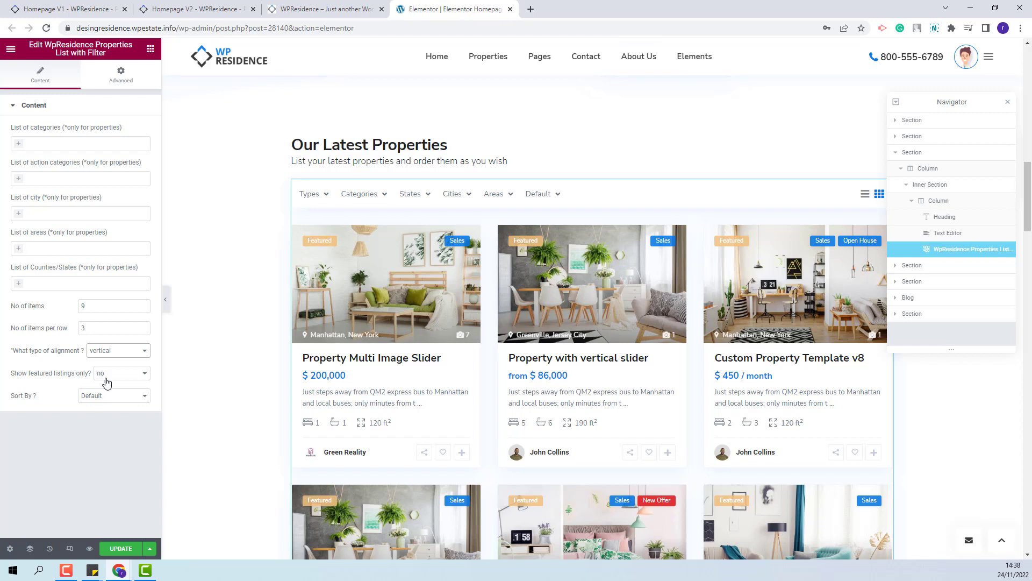
mouse_move(127, 381)
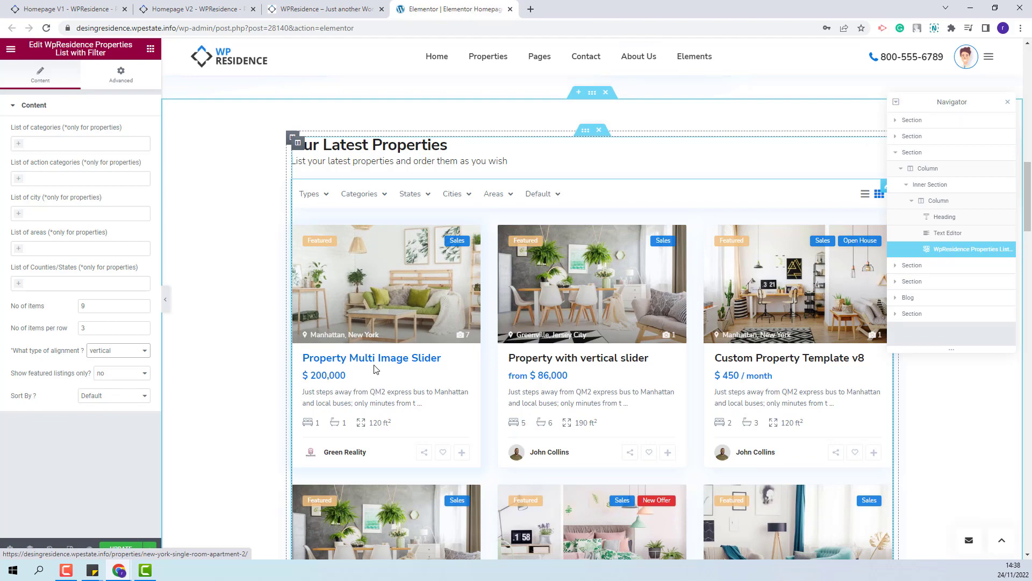
Toggle 'Show featured listings only' on then back off, and review the Sort By orders
left_click(121, 373)
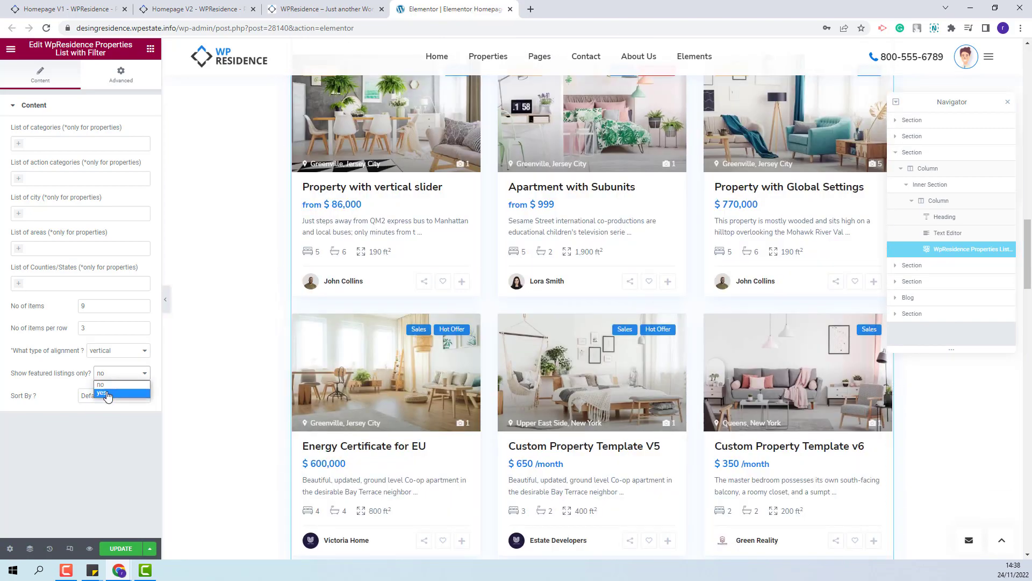
left_click(103, 393)
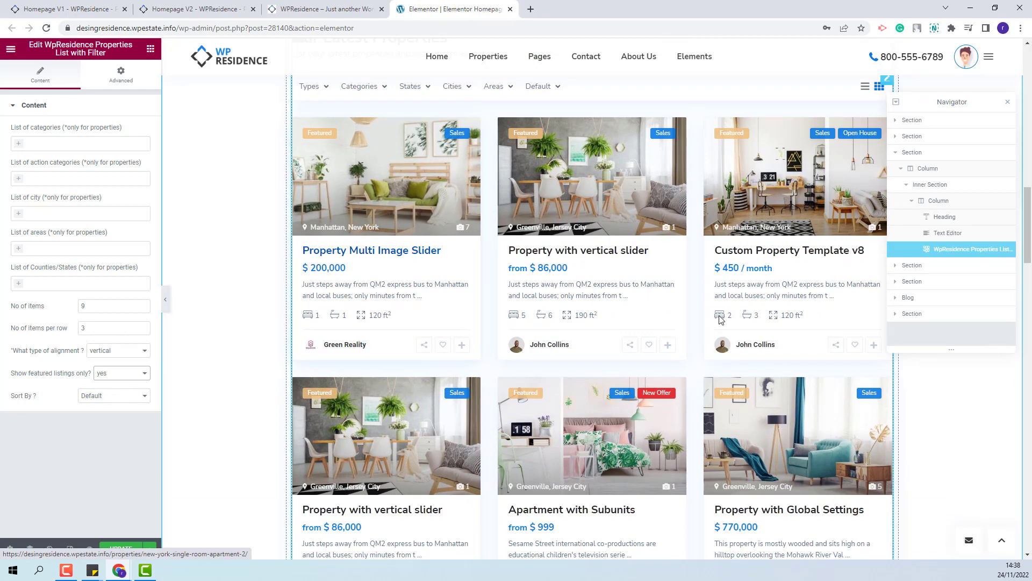
left_click(121, 374)
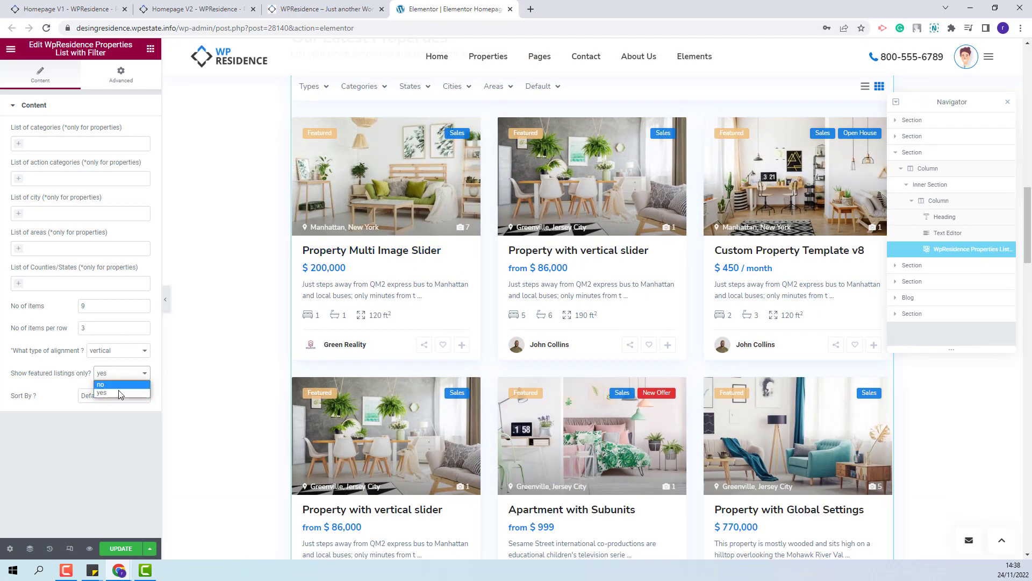
left_click(101, 384)
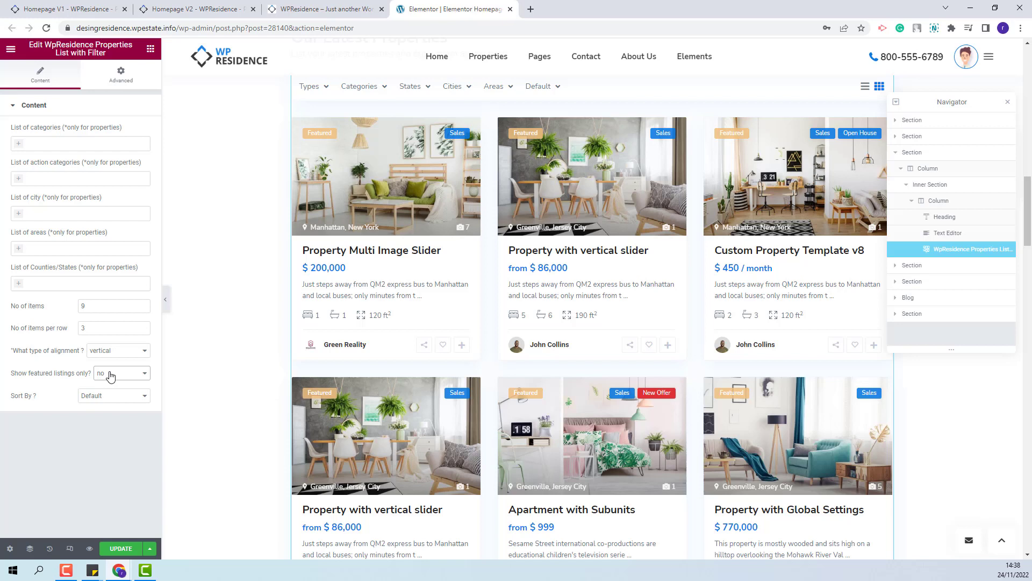
left_click(113, 395)
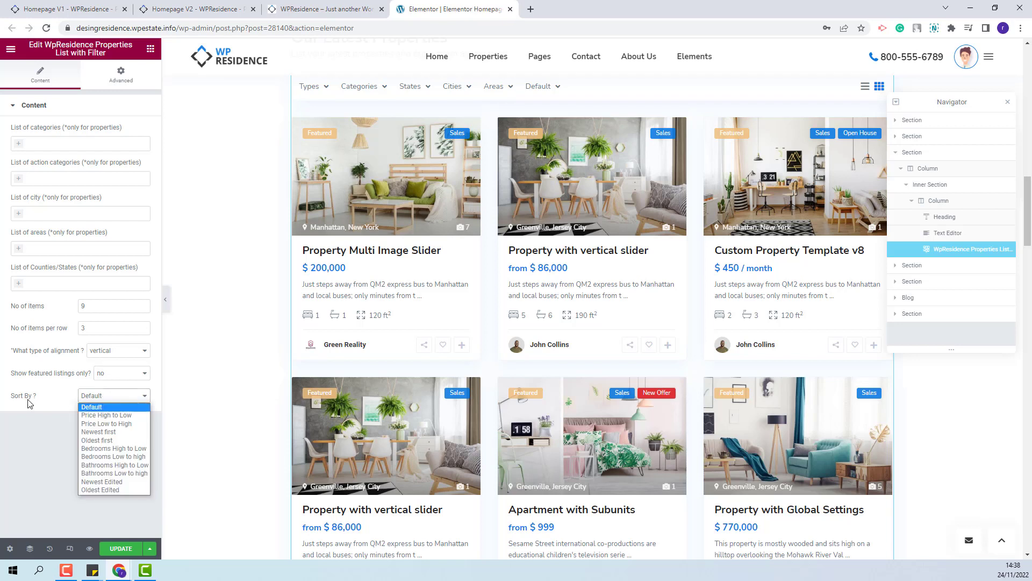
mouse_move(107, 415)
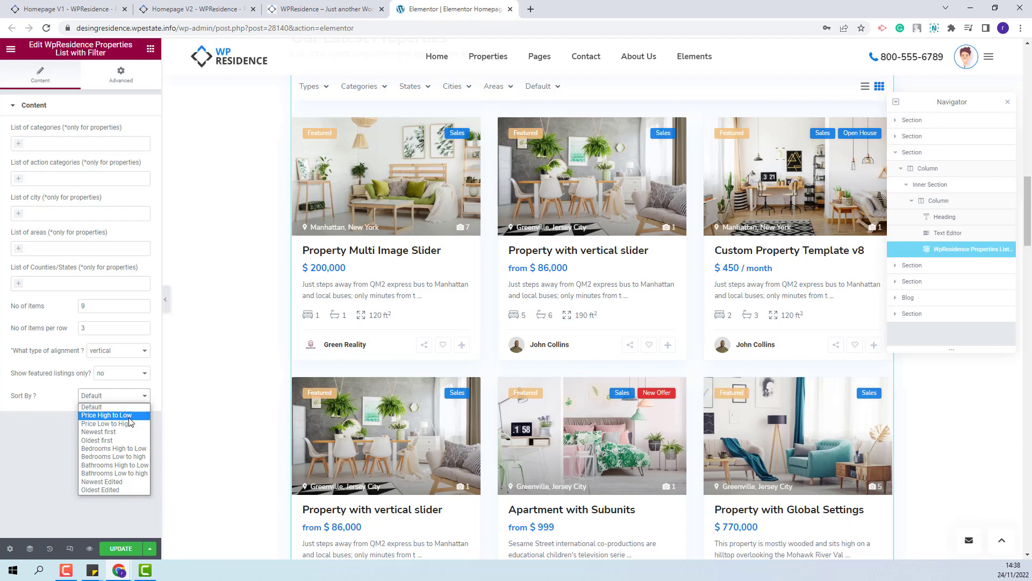
mouse_move(98, 440)
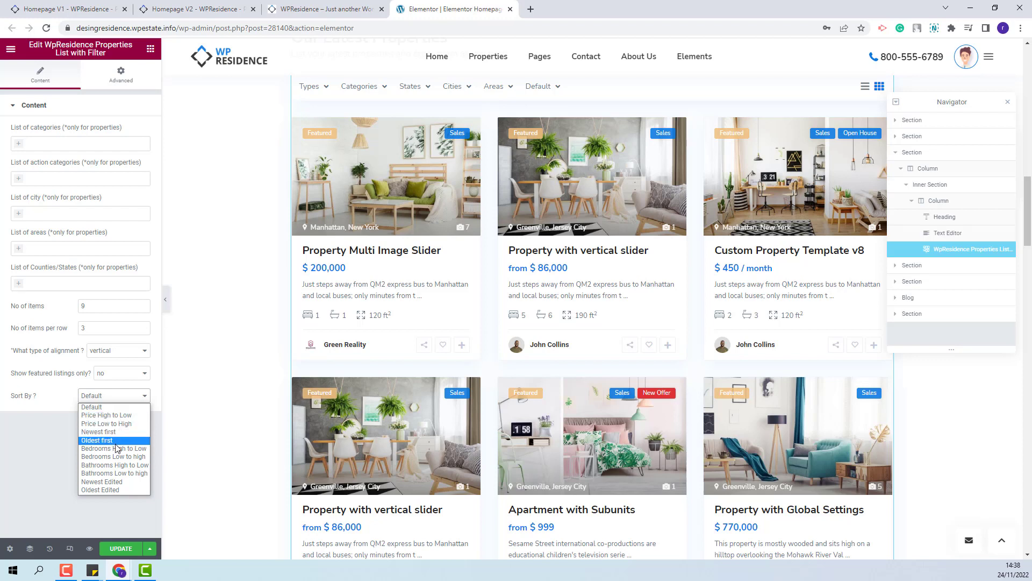
mouse_move(113, 473)
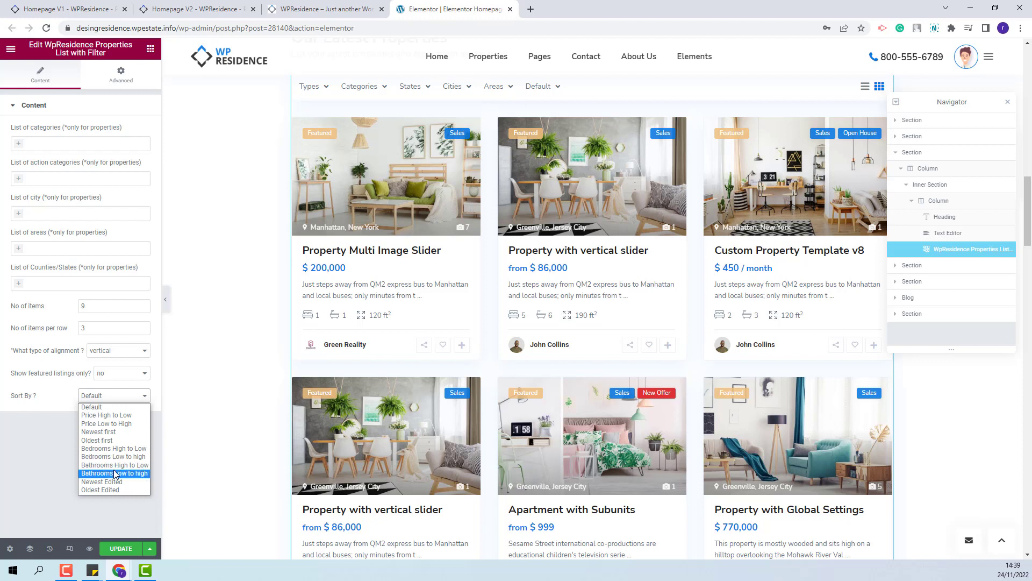
mouse_move(99, 490)
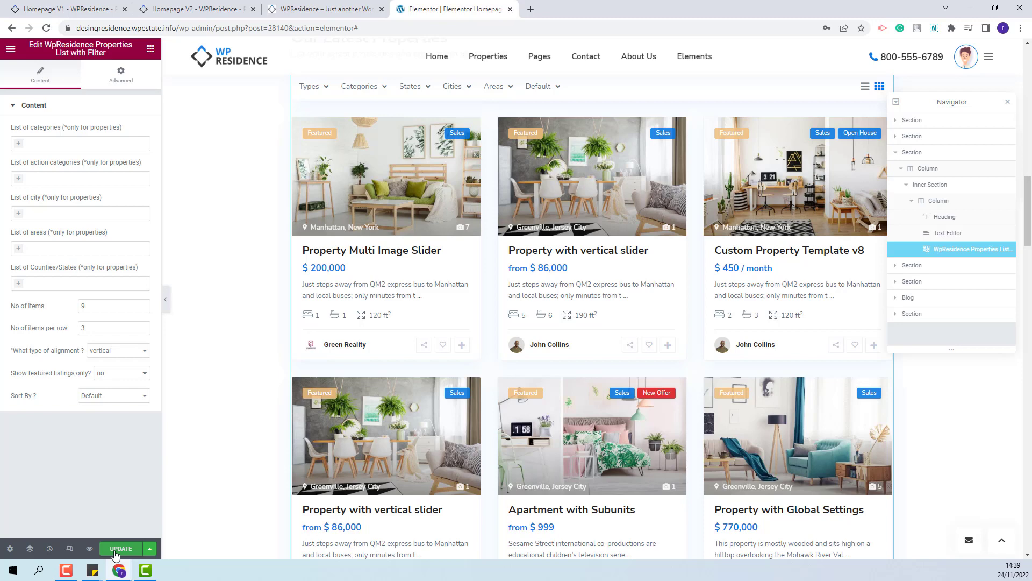
Update the page and scroll the live homepage to the Our Latest Properties grid
left_click(119, 548)
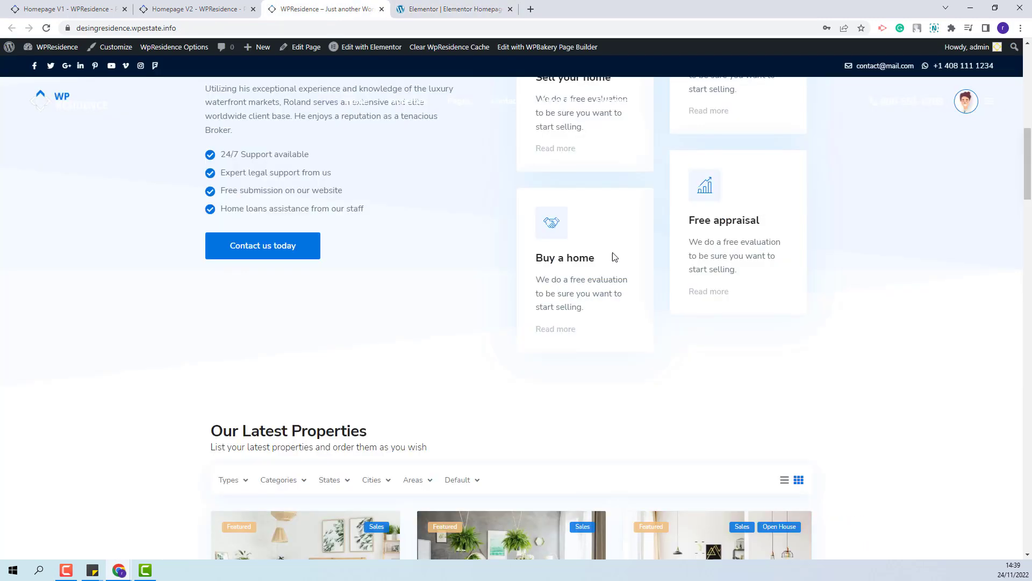
scroll("down", 3)
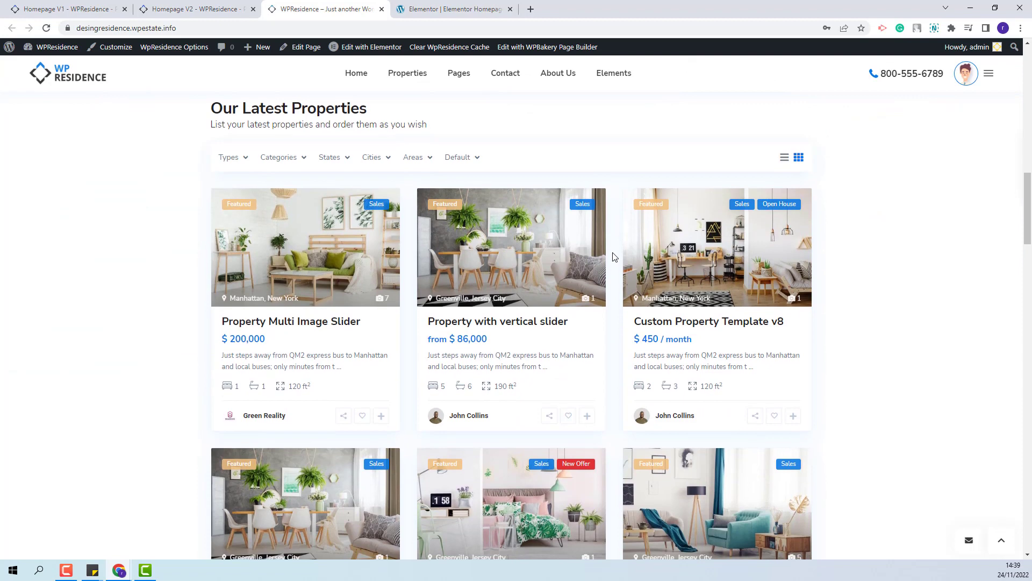
mouse_move(548, 298)
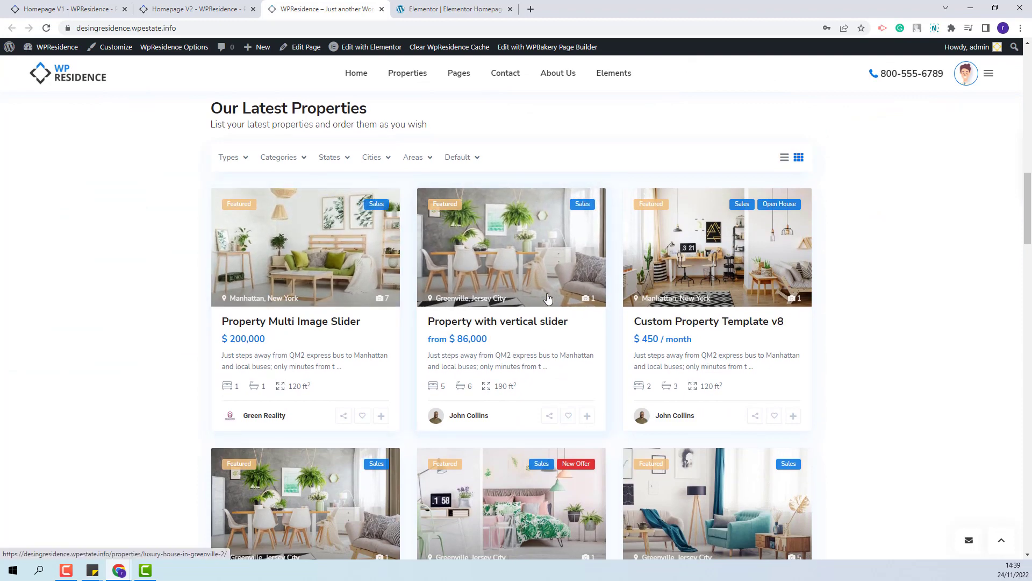
scroll("down", 3)
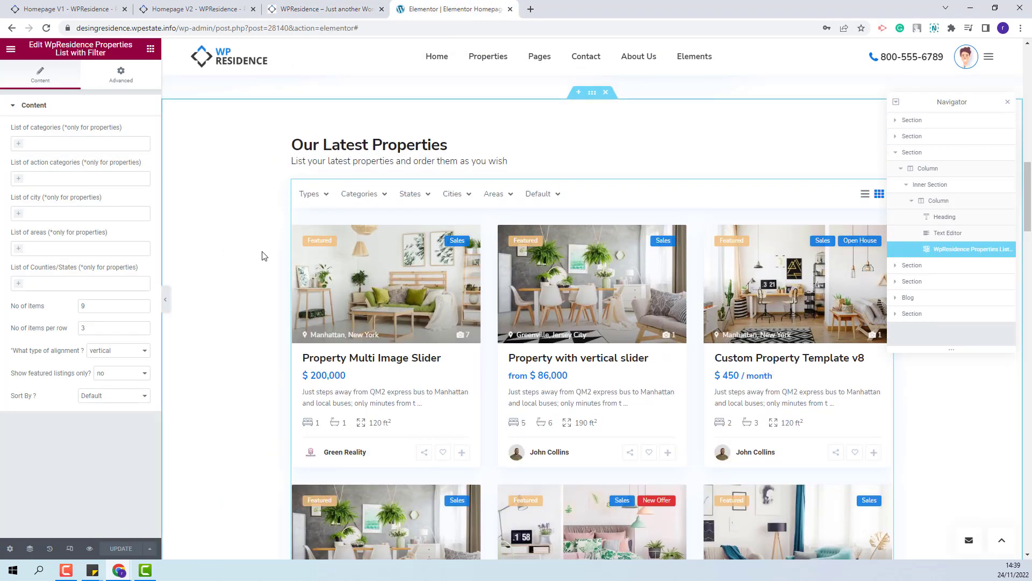
Delete the widget and search 'properties' to bring in Properties List with Filter V1
right_click(955, 248)
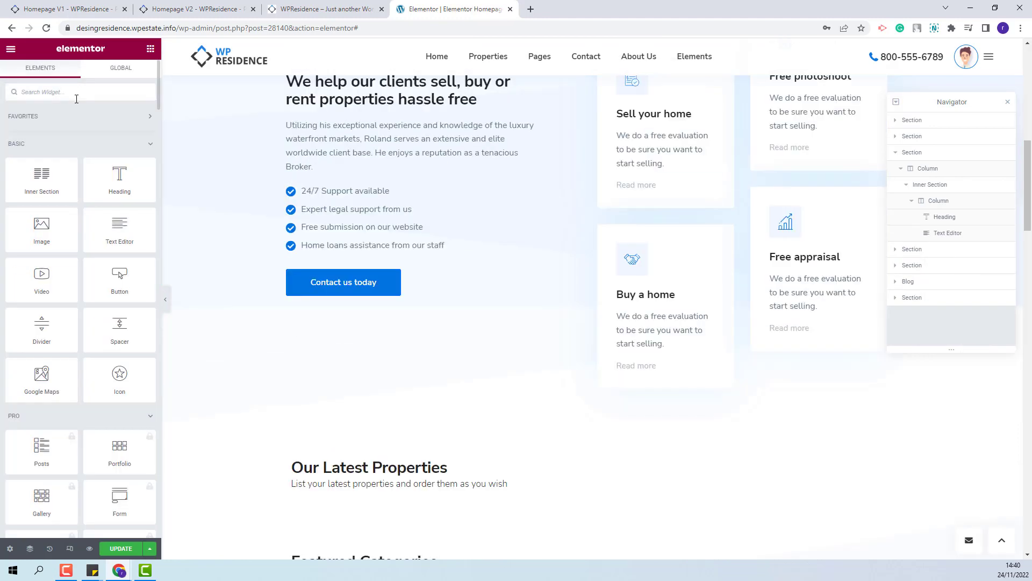
type("properties")
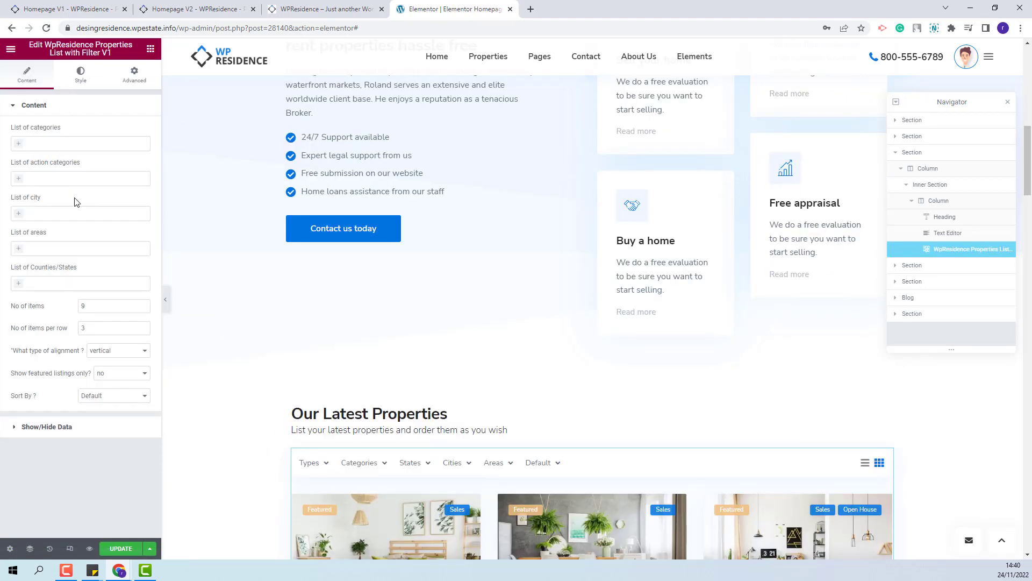
mouse_move(94, 491)
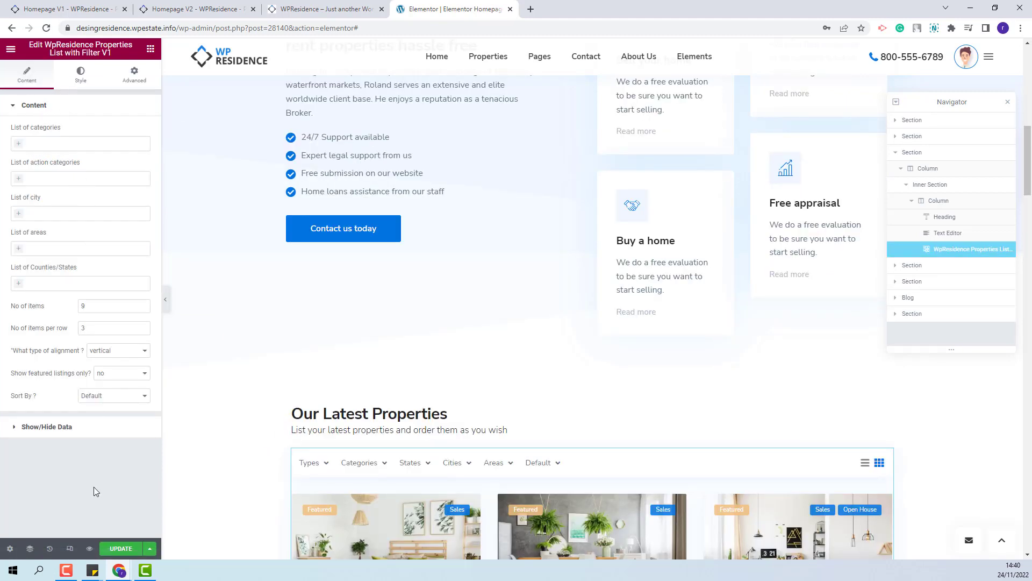
scroll("down", 3)
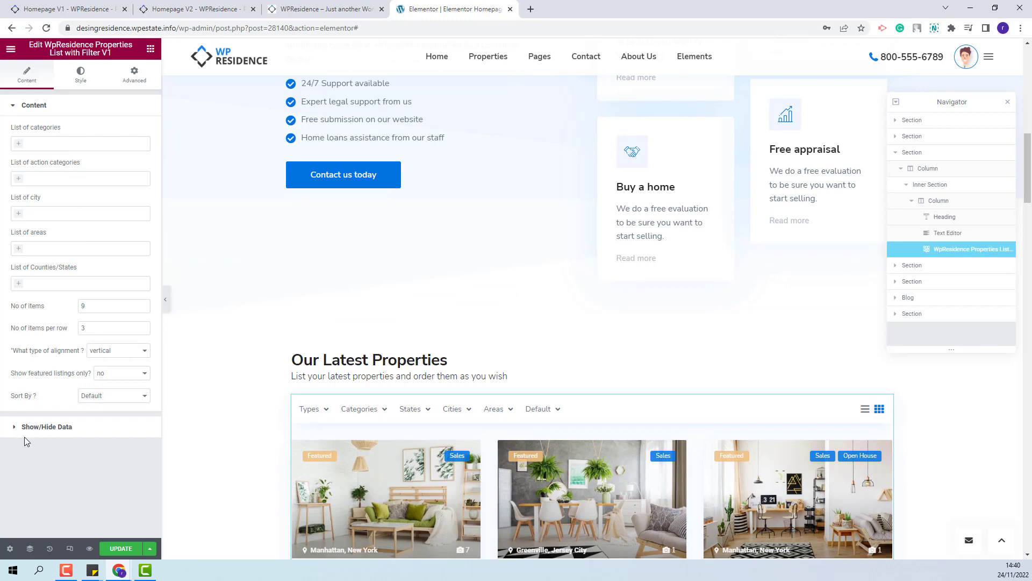
Under Show/Hide Data, switch Hide Favorite Button on and then back off
left_click(46, 426)
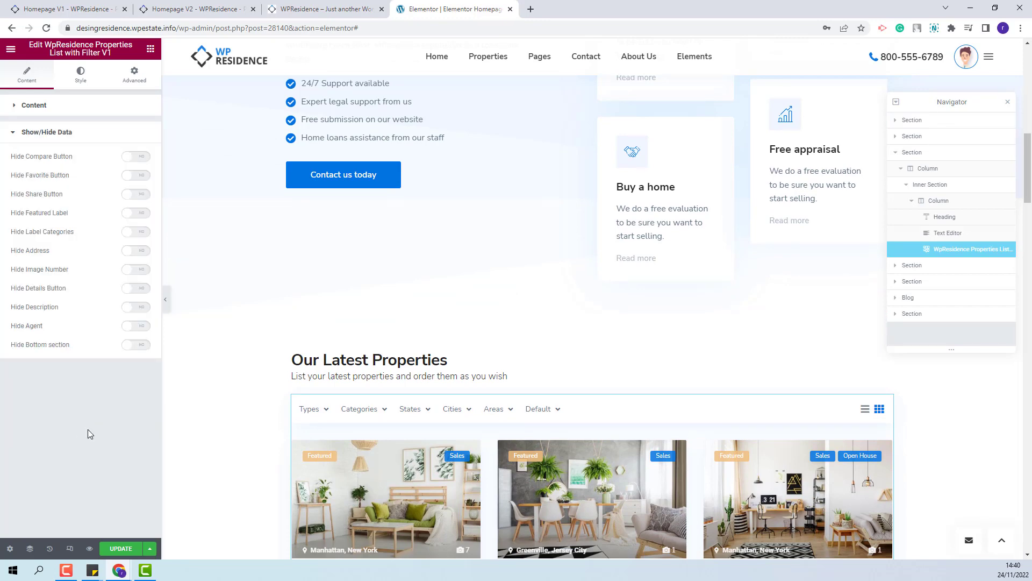
scroll("down", 3)
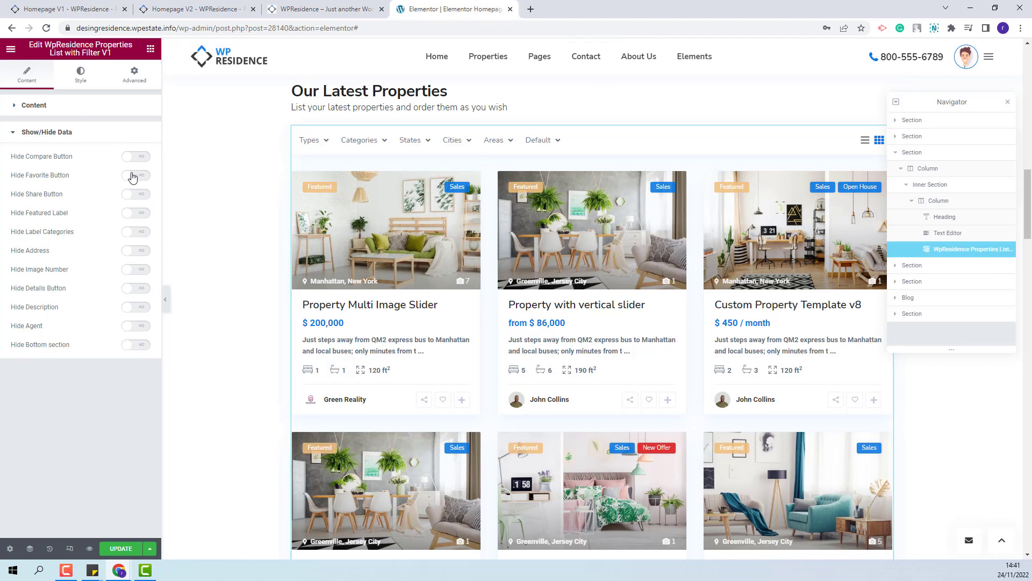
left_click(136, 175)
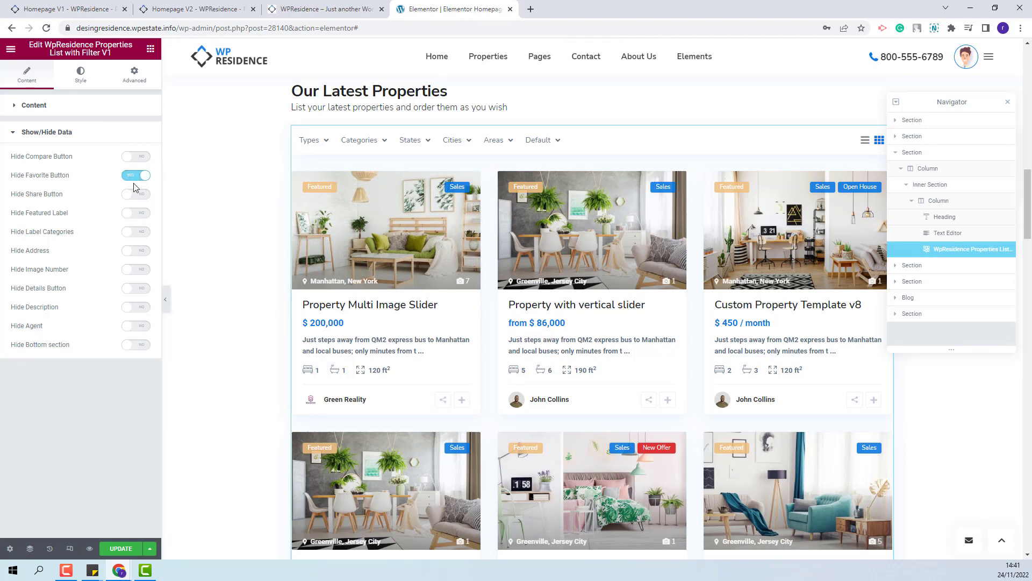
left_click(135, 213)
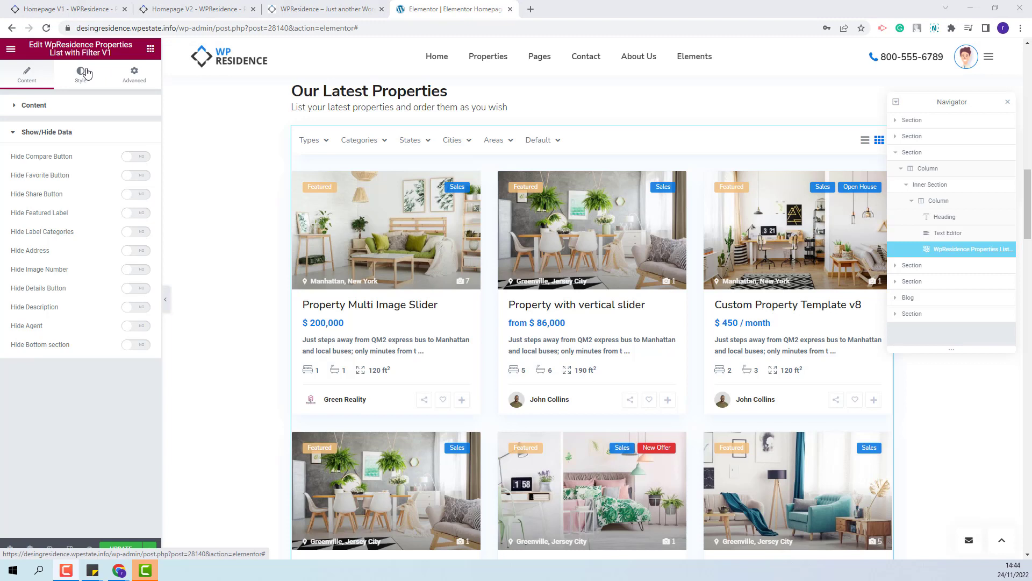
Review the Style tab's Typography options and expand Spaces & Sizes
left_click(80, 73)
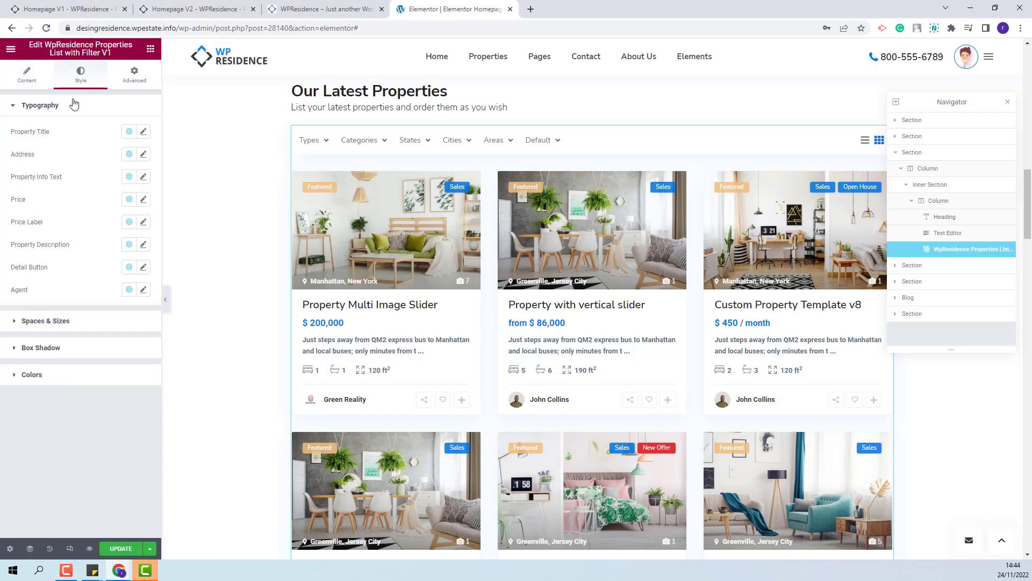
mouse_move(75, 134)
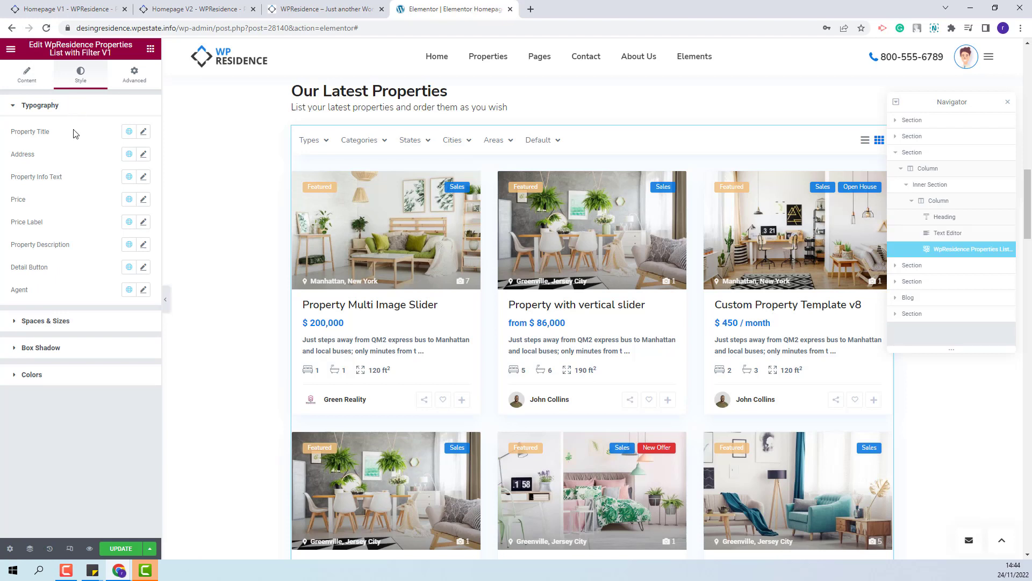
mouse_move(147, 140)
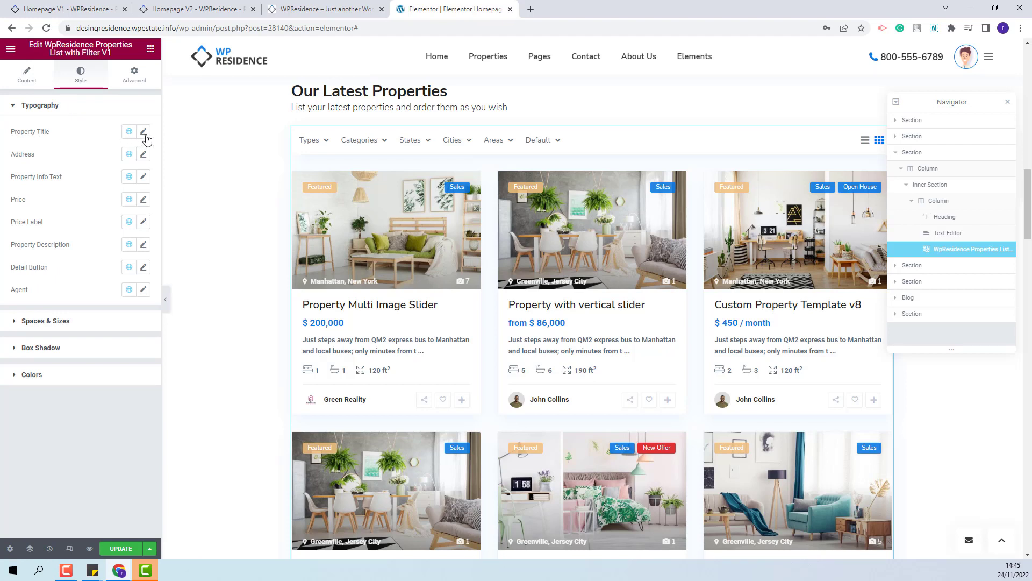
mouse_move(143, 158)
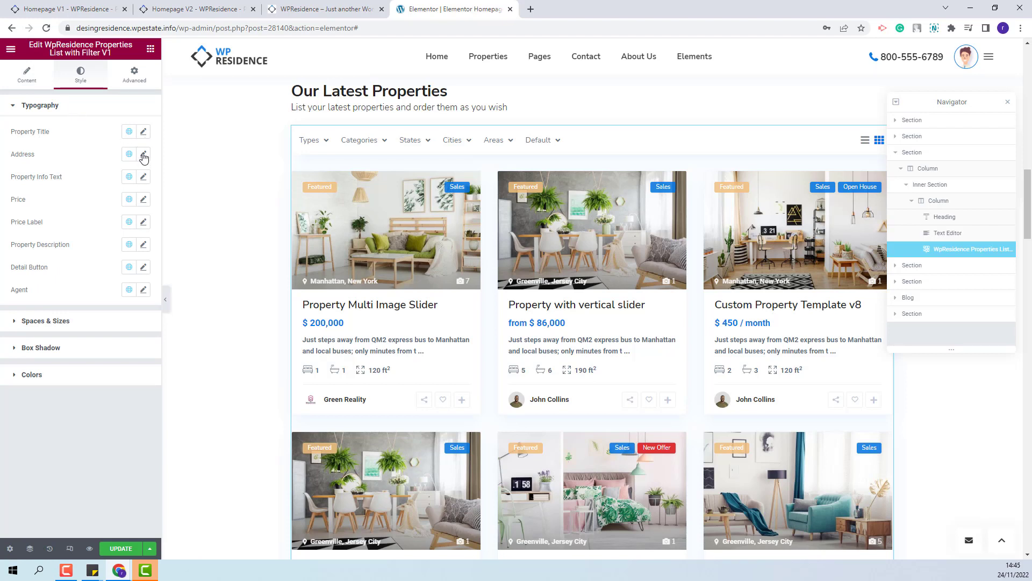
mouse_move(141, 226)
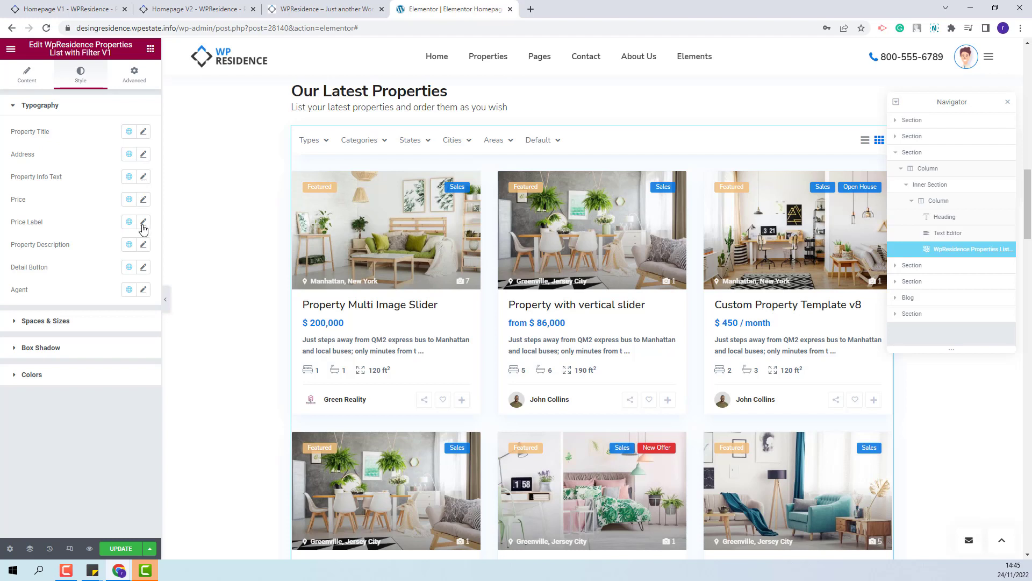
mouse_move(143, 271)
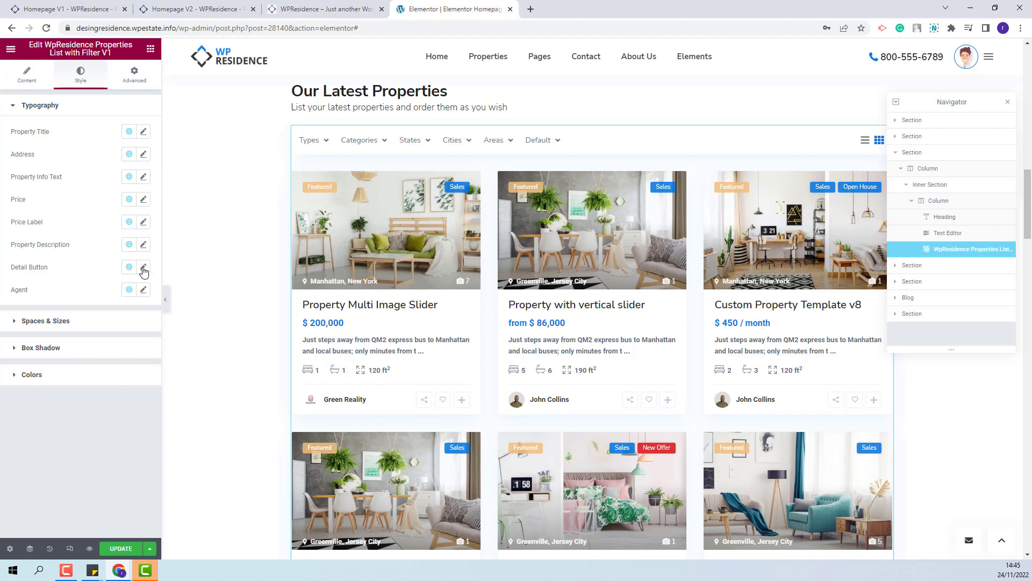
mouse_move(144, 293)
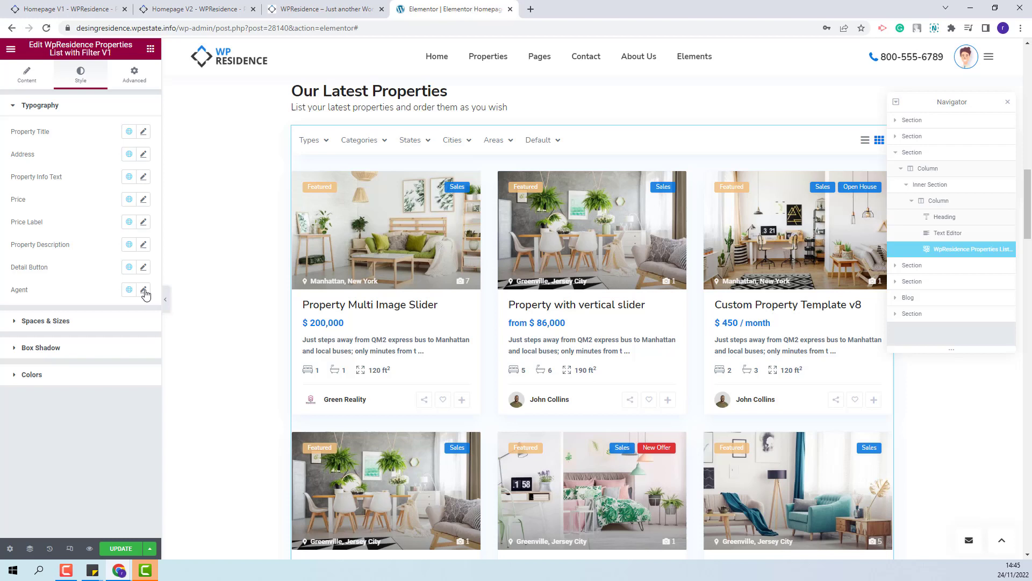
left_click(47, 131)
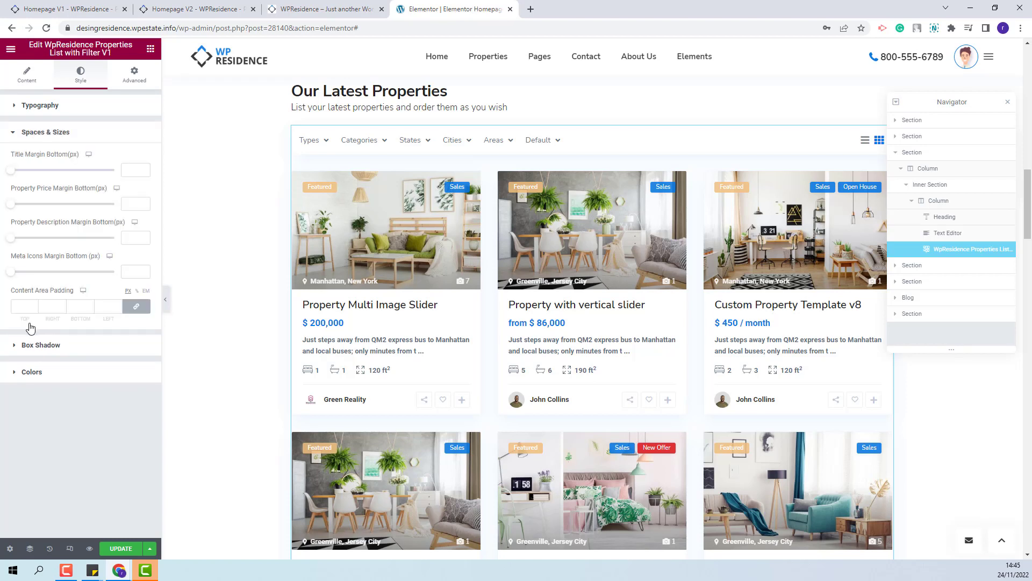
mouse_move(59, 204)
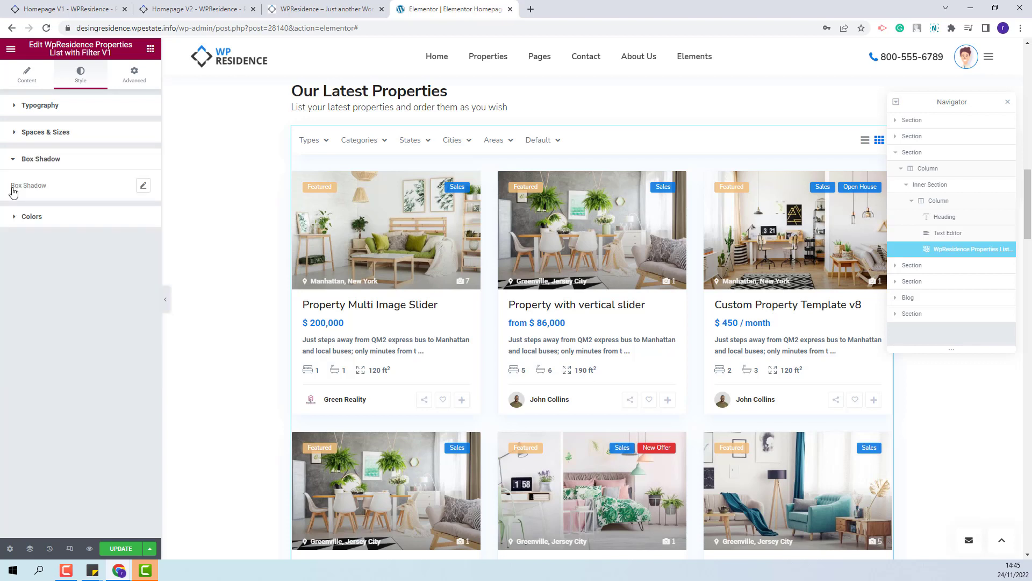
mouse_move(139, 178)
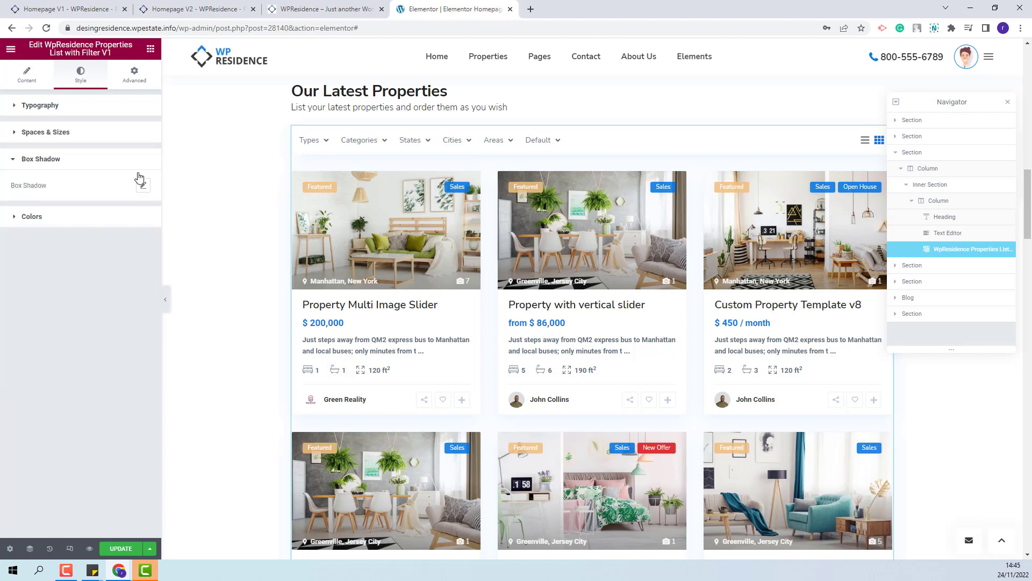